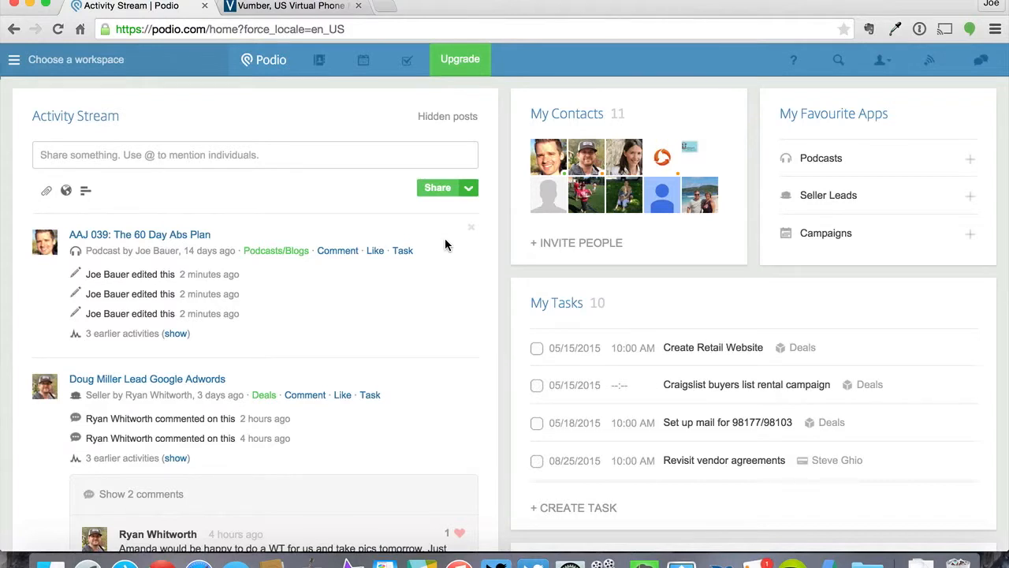
{"action": "mouse_move", "coordinate": [477, 309]}
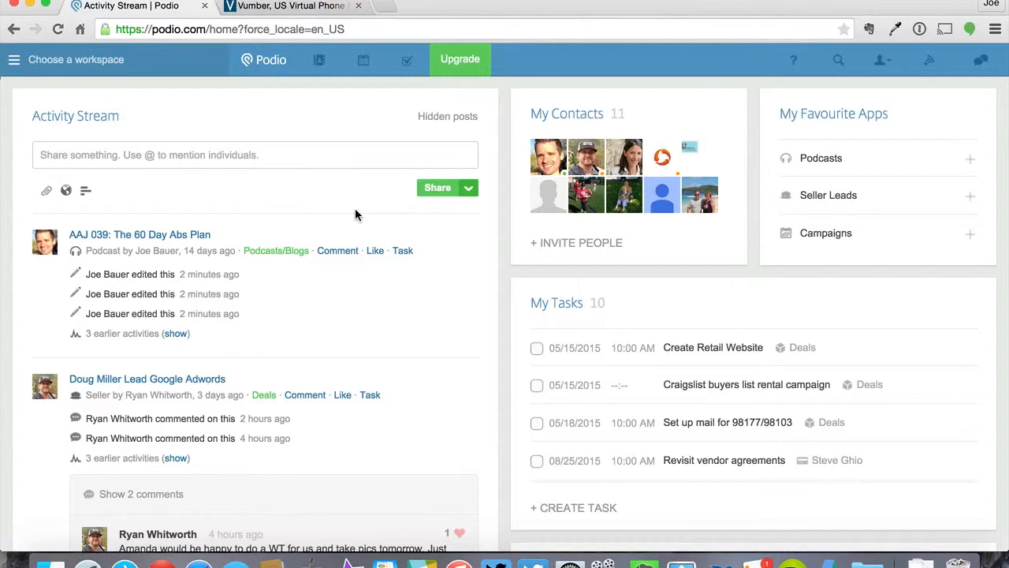
{"action": "mouse_move", "coordinate": [505, 316]}
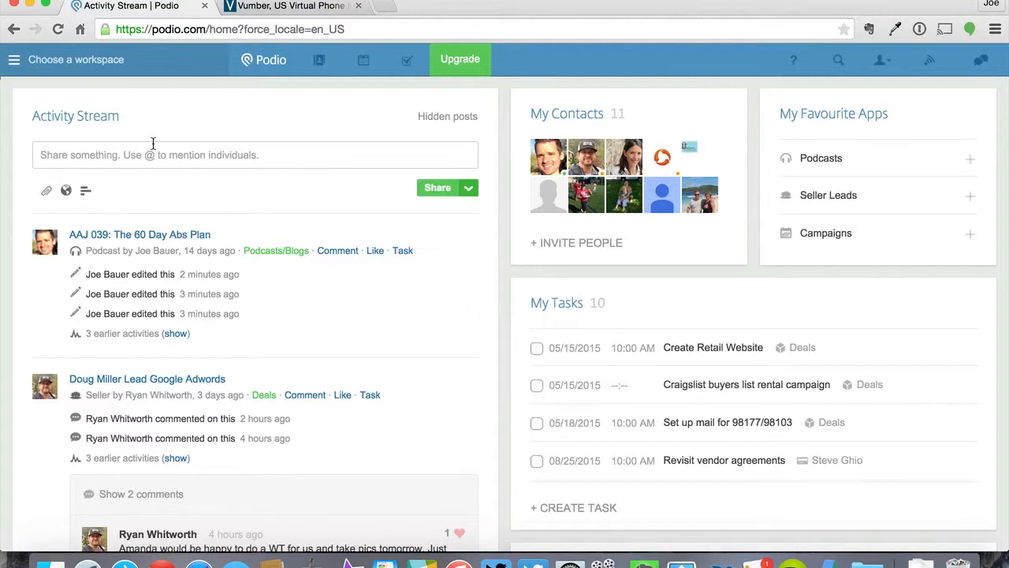
{"action": "mouse_move", "coordinate": [12, 60]}
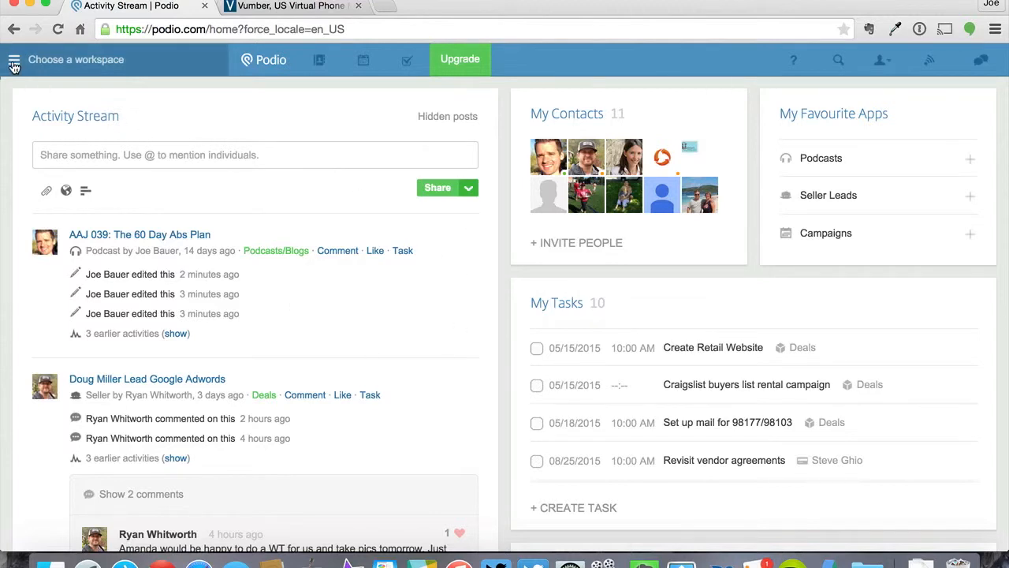
Step: Open the Seller Leads app in the Seattle Investors Club Deals workspace
{"action": "left_click", "coordinate": [12, 60]}
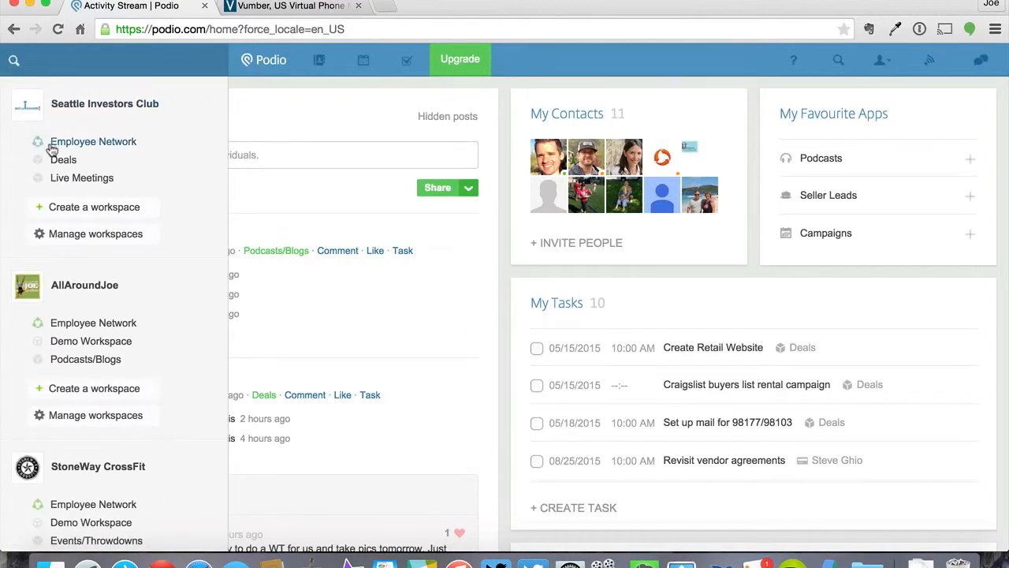
{"action": "left_click", "coordinate": [63, 160]}
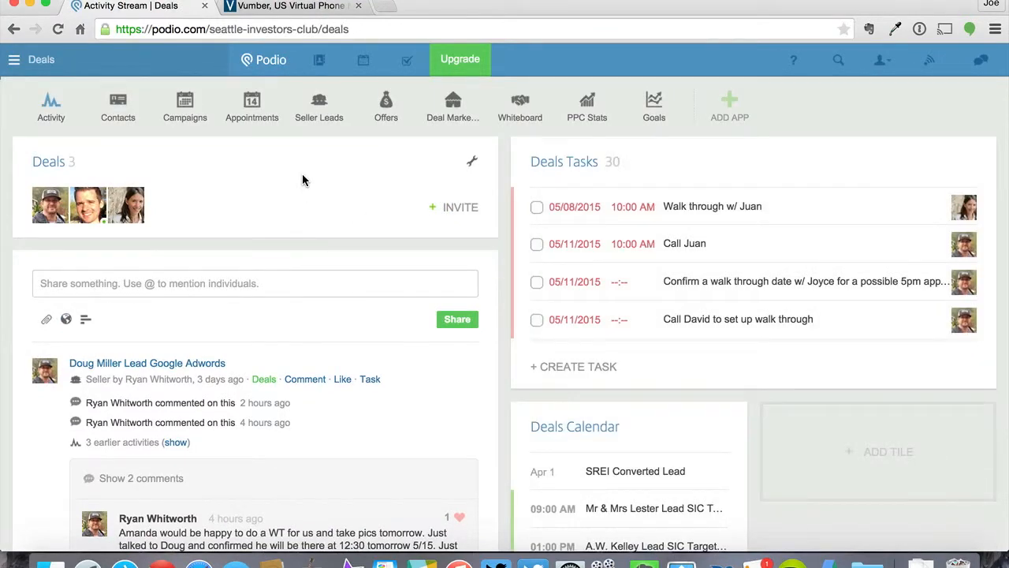
{"action": "left_click", "coordinate": [319, 107]}
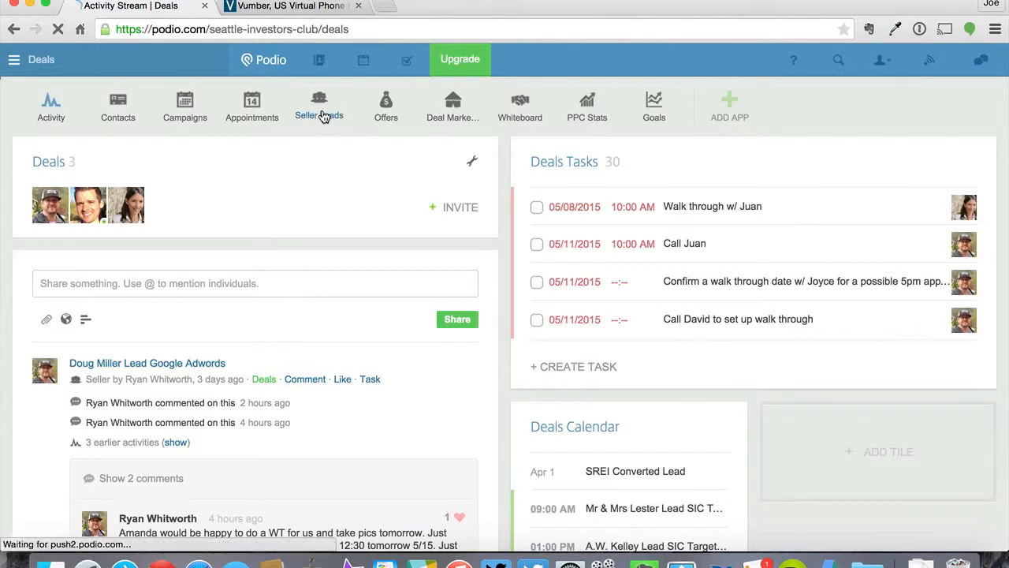
{"action": "left_click", "coordinate": [319, 107]}
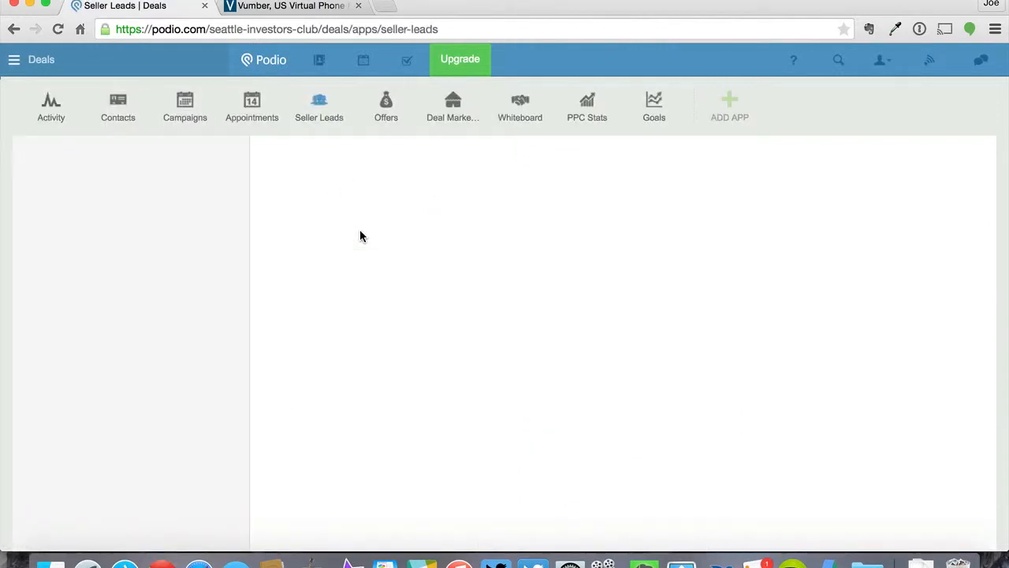
{"action": "left_click", "coordinate": [318, 107]}
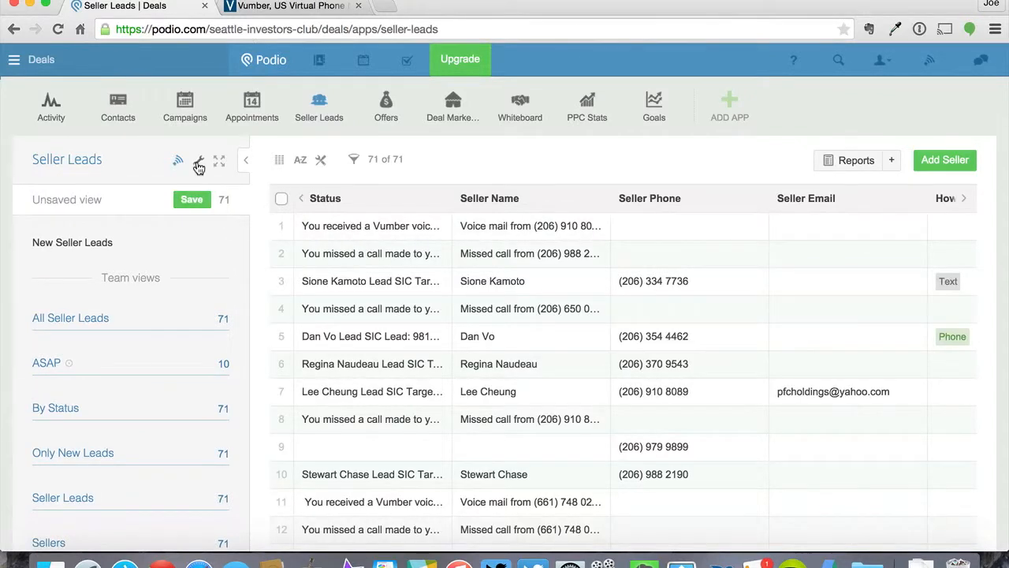
Step: Copy the Seller Leads email-to-app address from the app settings and close the dialog
{"action": "left_click", "coordinate": [199, 161]}
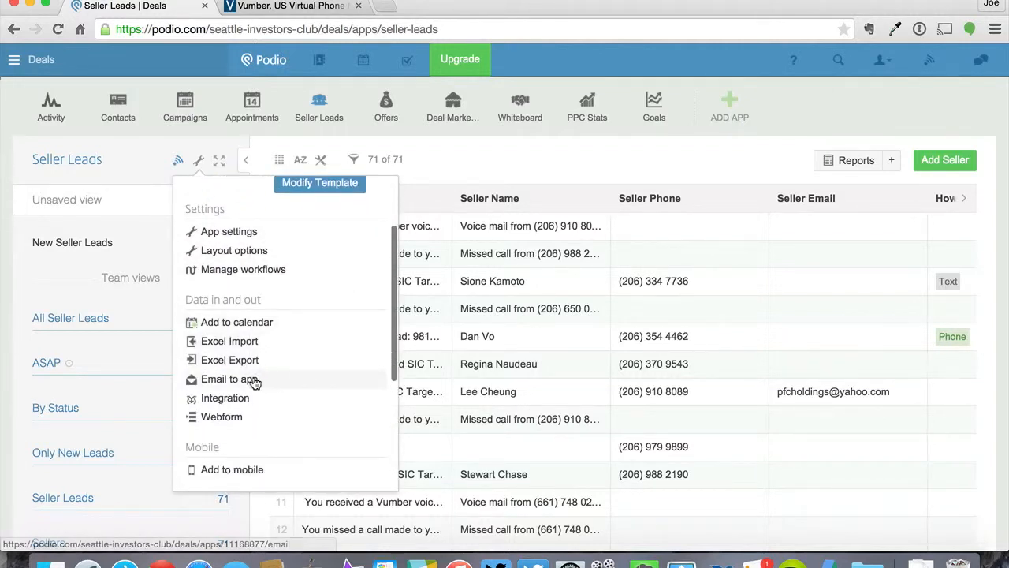
{"action": "left_click", "coordinate": [227, 379]}
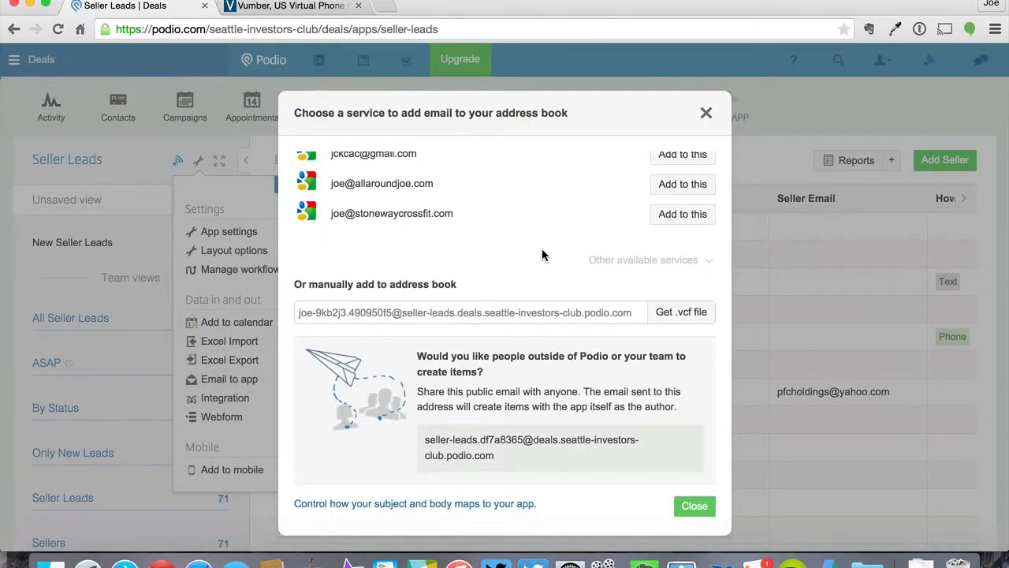
{"action": "mouse_move", "coordinate": [533, 436]}
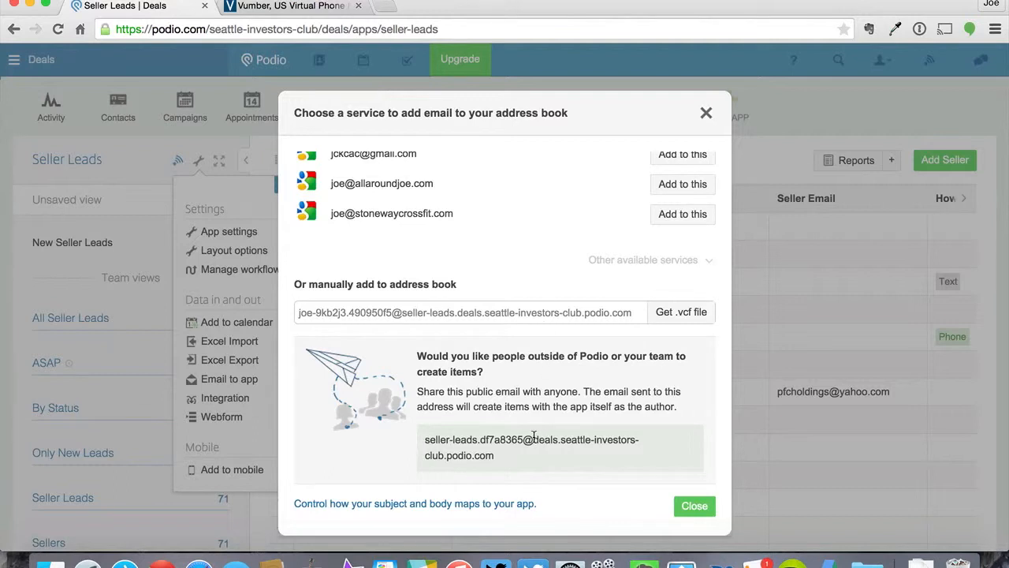
{"action": "mouse_move", "coordinate": [499, 463]}
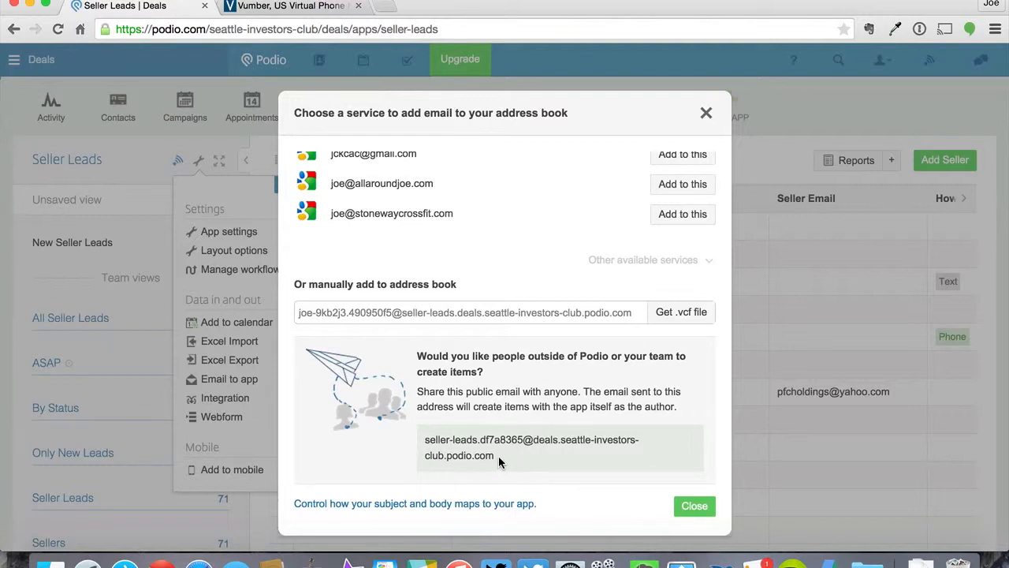
{"action": "mouse_move", "coordinate": [527, 451]}
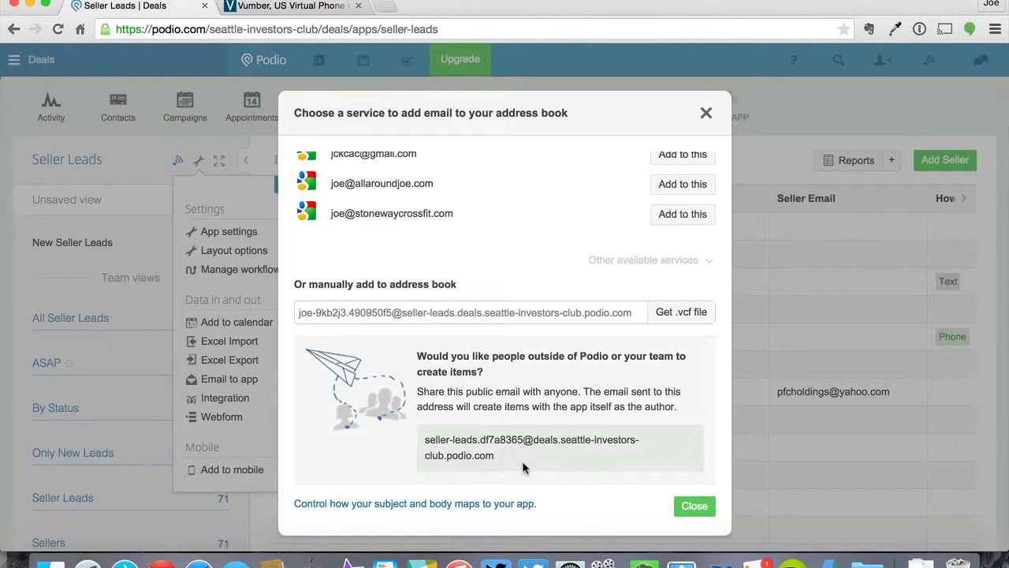
{"action": "triple_click", "coordinate": [530, 447]}
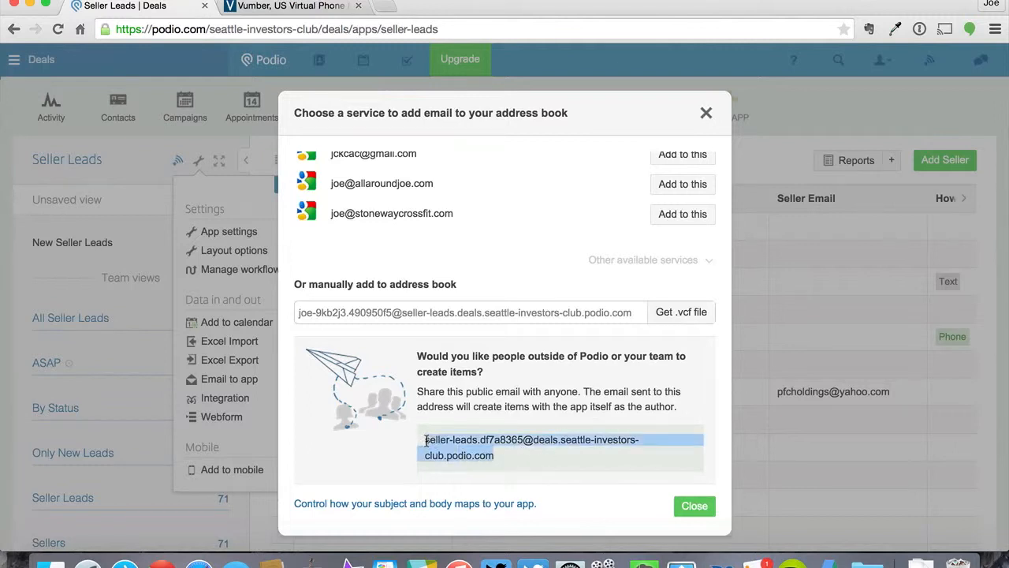
{"action": "right_click", "coordinate": [458, 448]}
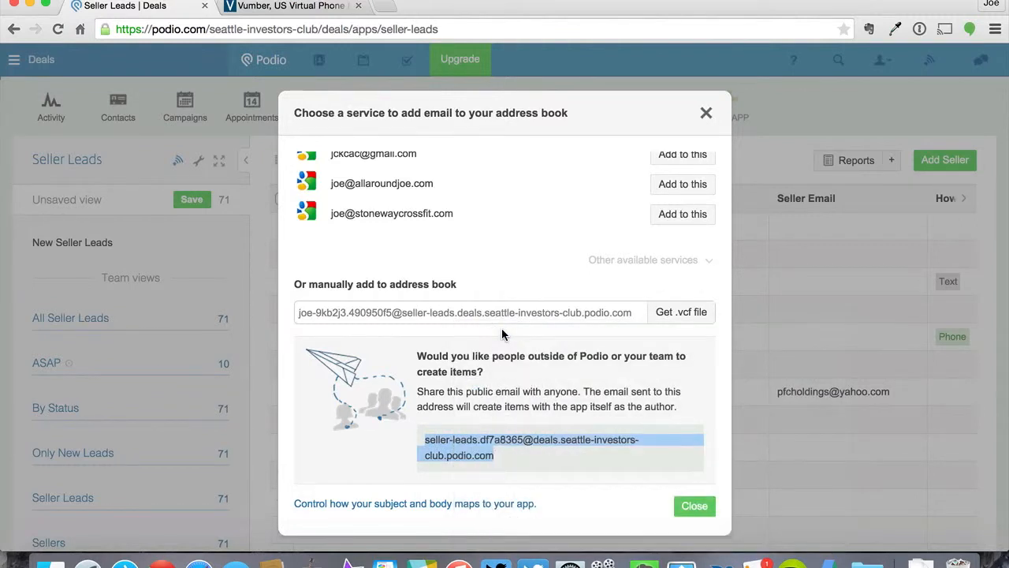
{"action": "mouse_move", "coordinate": [693, 504]}
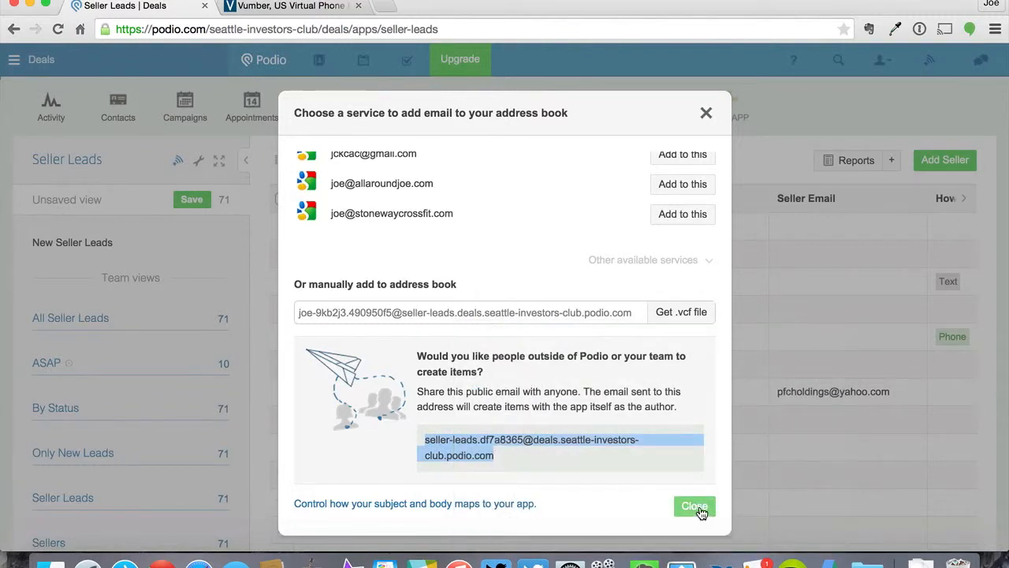
{"action": "left_click", "coordinate": [694, 505]}
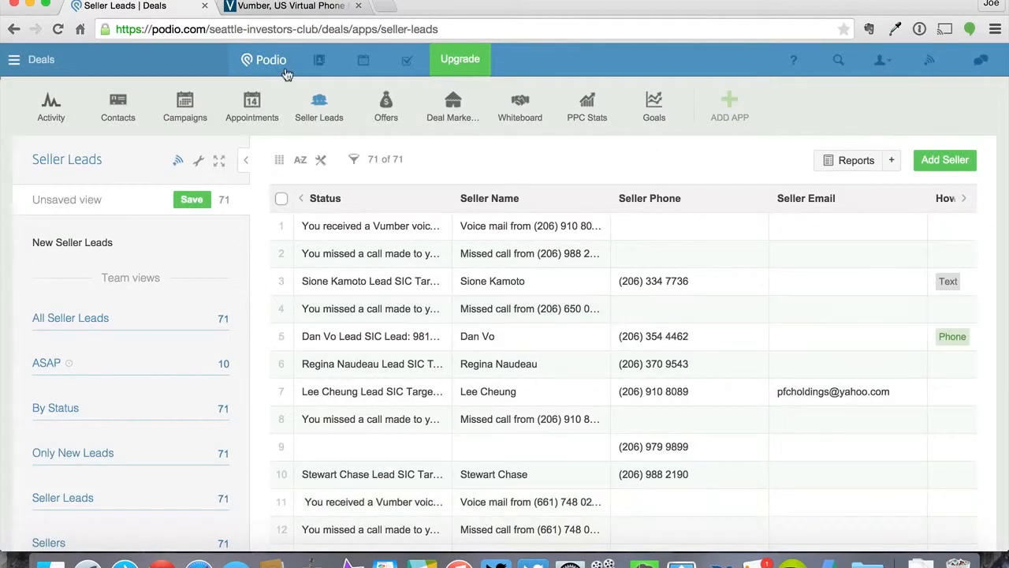
Step: Switch to the Vumber site and log in to the account panel inbox
{"action": "left_click", "coordinate": [287, 6]}
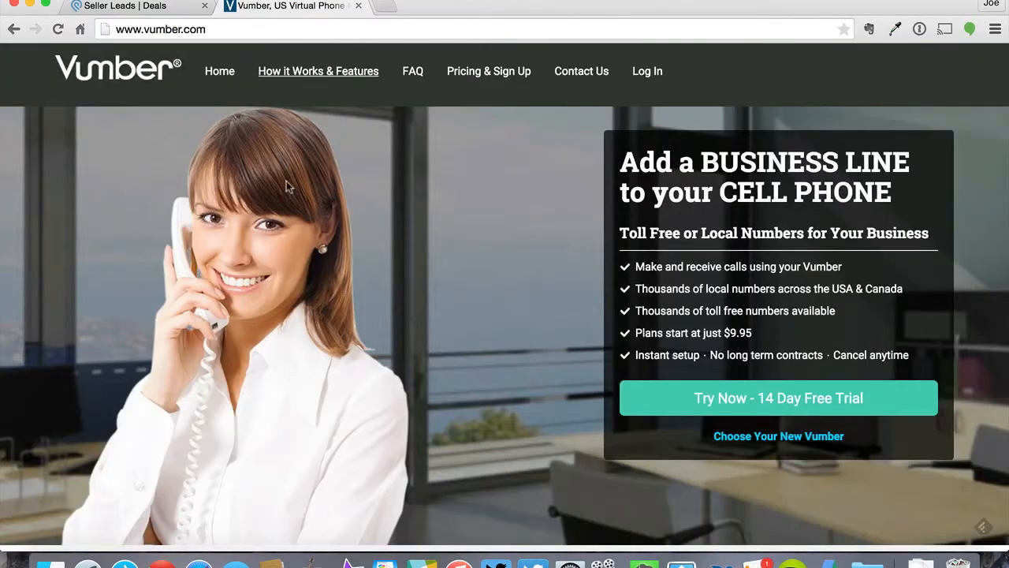
{"action": "left_click", "coordinate": [646, 71]}
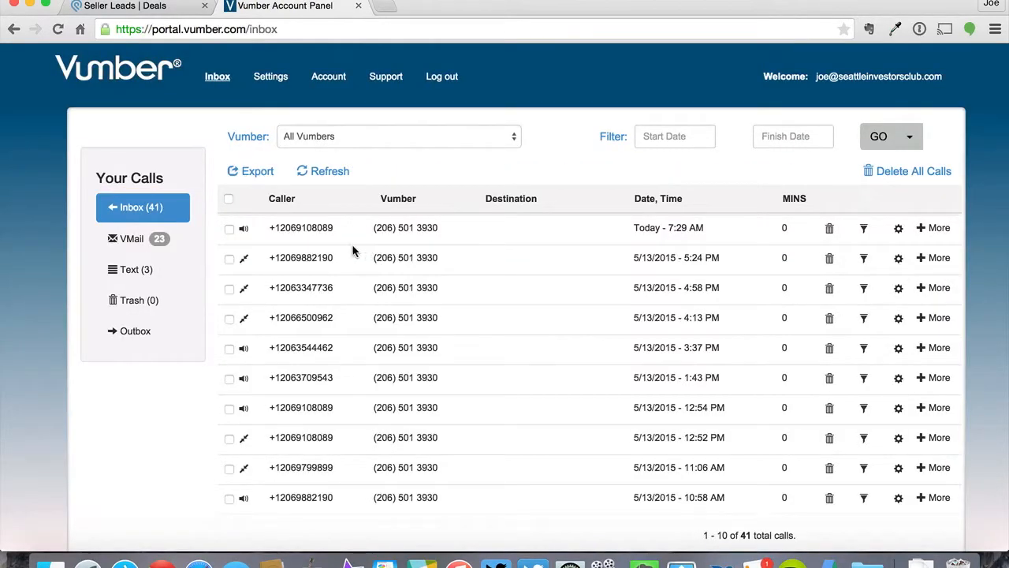
{"action": "mouse_move", "coordinate": [271, 76]}
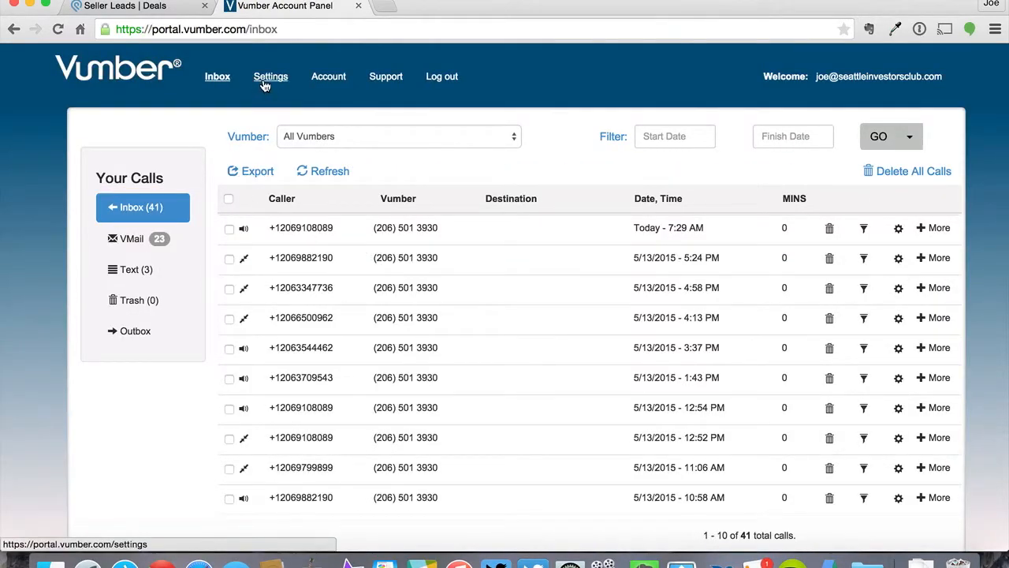
{"action": "left_click", "coordinate": [271, 76]}
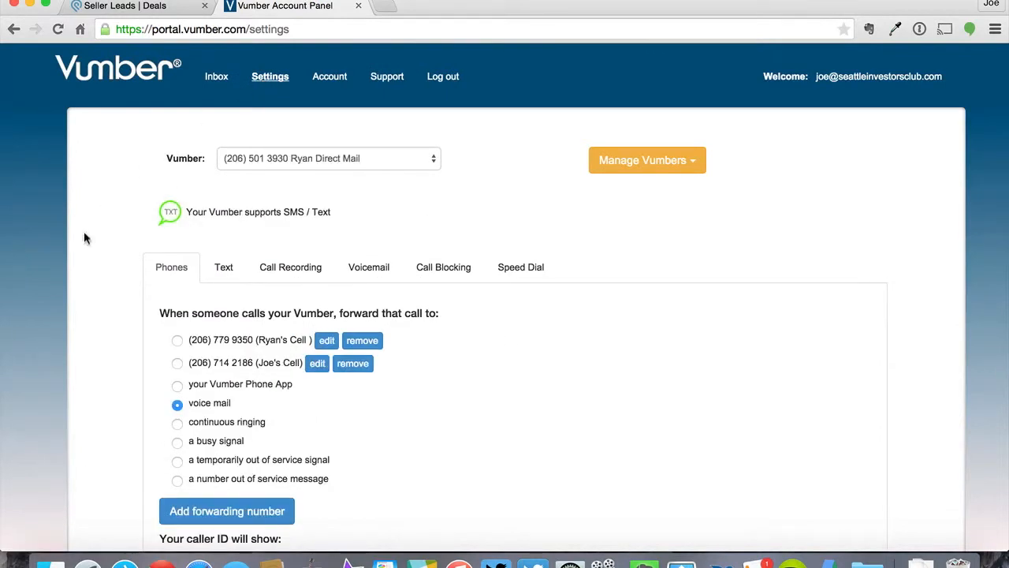
{"action": "left_click", "coordinate": [328, 158]}
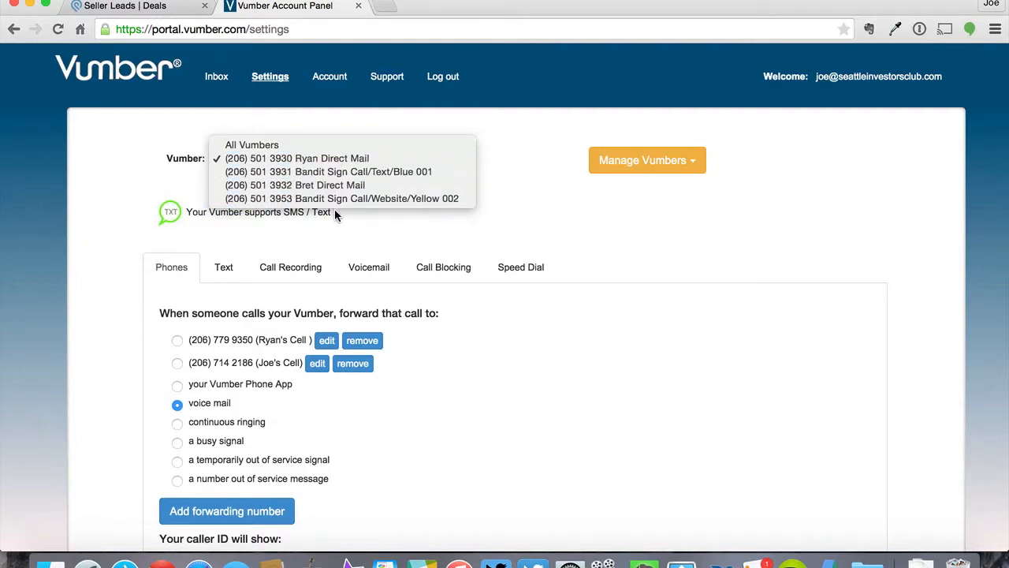
{"action": "left_click", "coordinate": [293, 185]}
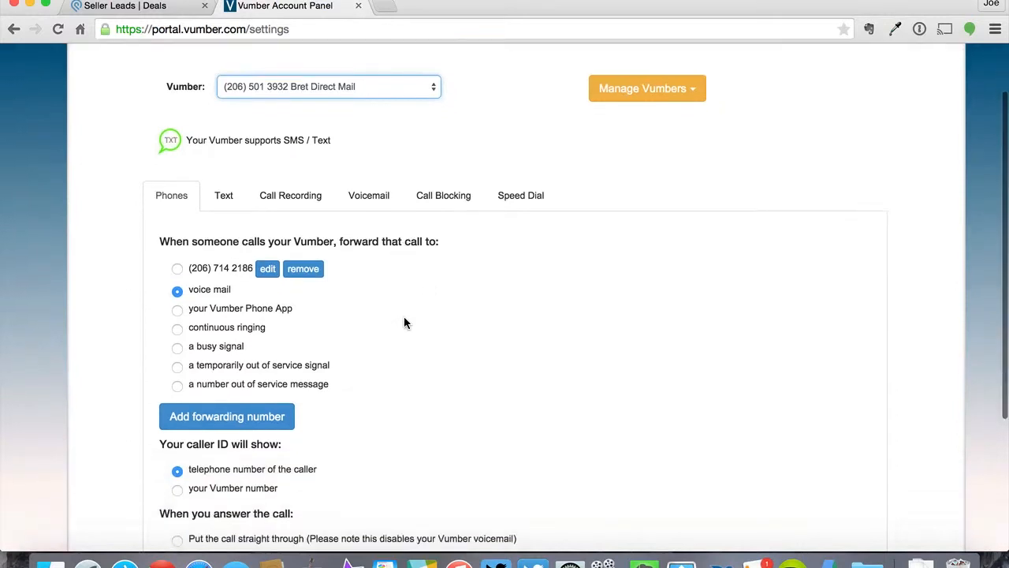
Step: Show the Voicemail settings and the 'Send voicemails to my email' recipient list
{"action": "left_click", "coordinate": [369, 196]}
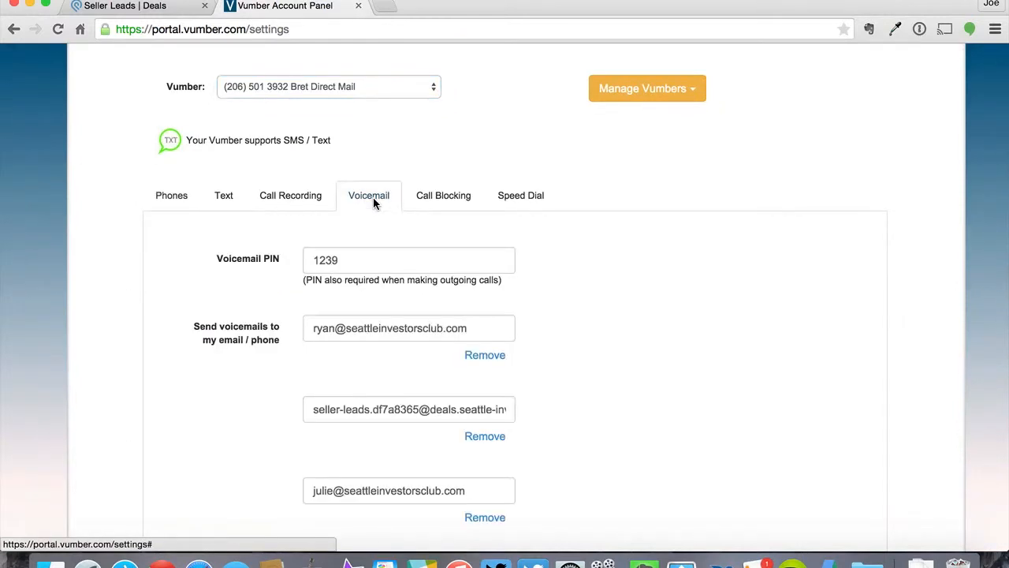
{"action": "mouse_move", "coordinate": [586, 283]}
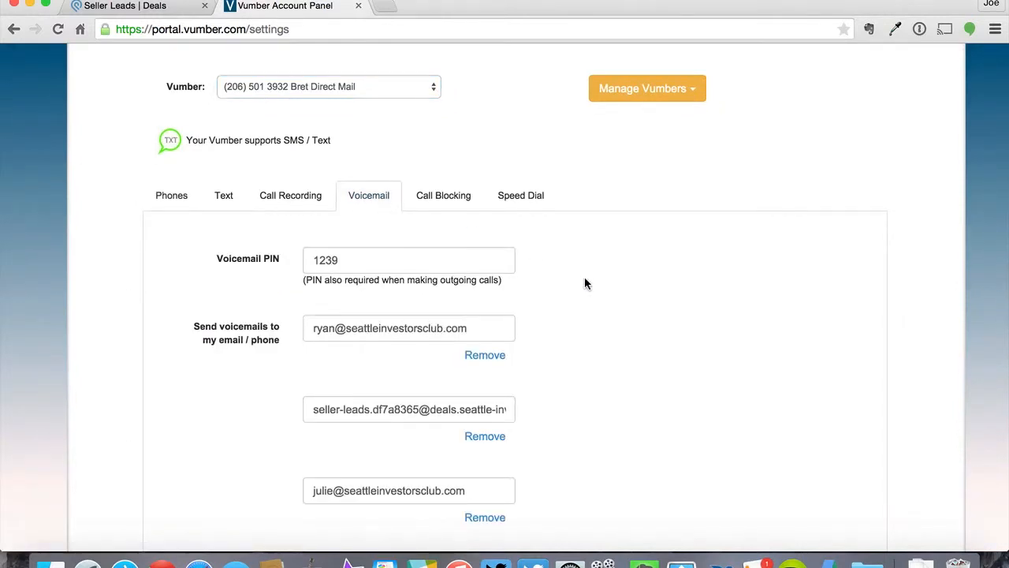
{"action": "scroll", "scroll_direction": "down", "scroll_amount": 3}
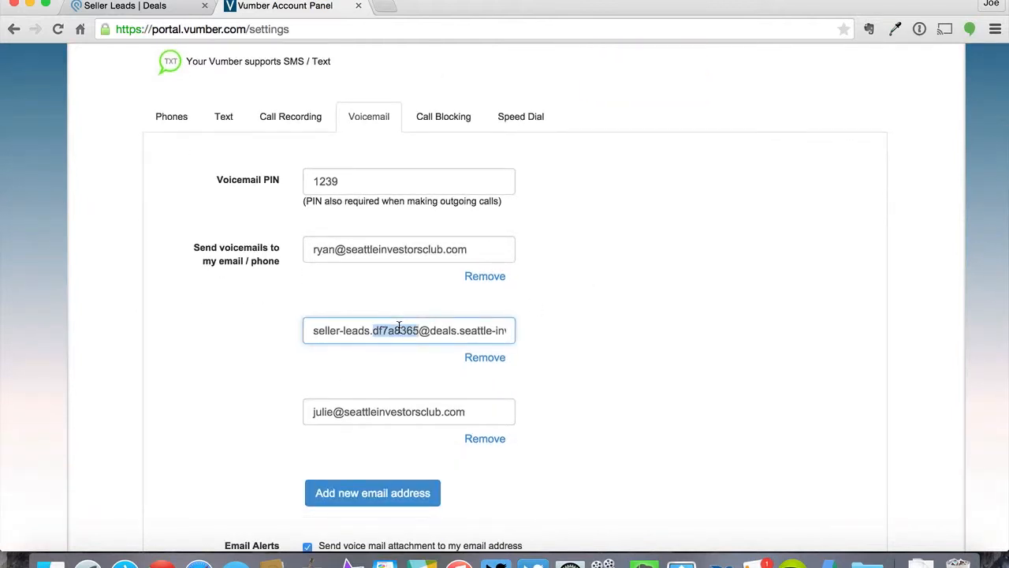
{"action": "scroll", "scroll_direction": "down", "scroll_amount": 3}
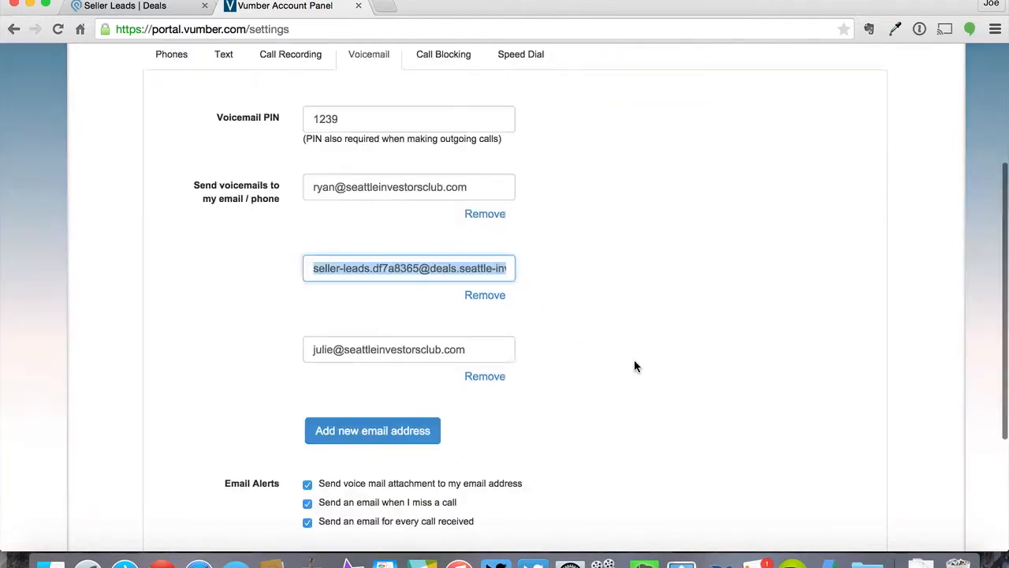
Step: Add a new recipient field, paste the Seller Leads address and save the voicemail settings
{"action": "left_click", "coordinate": [372, 430]}
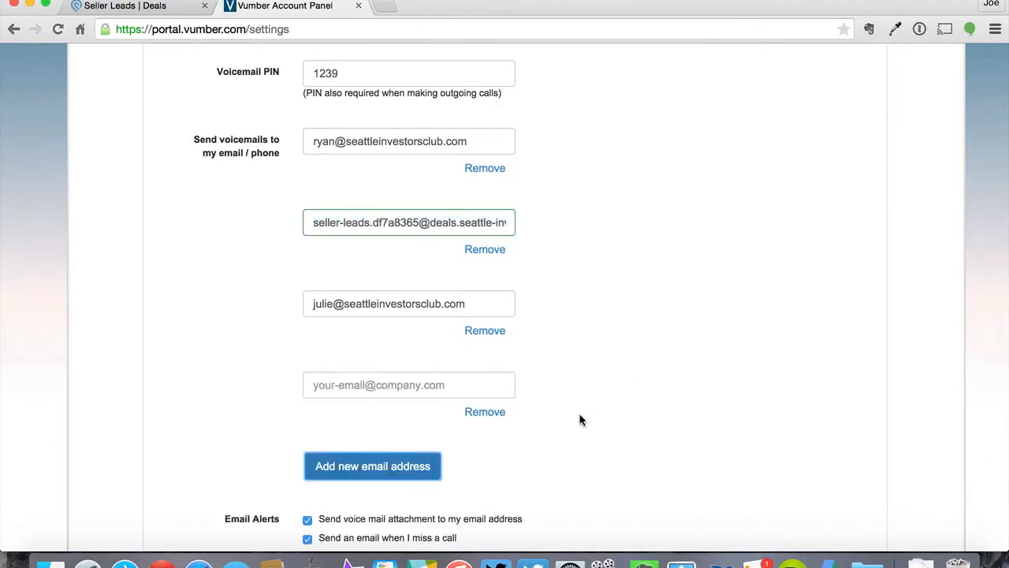
{"action": "right_click", "coordinate": [365, 385]}
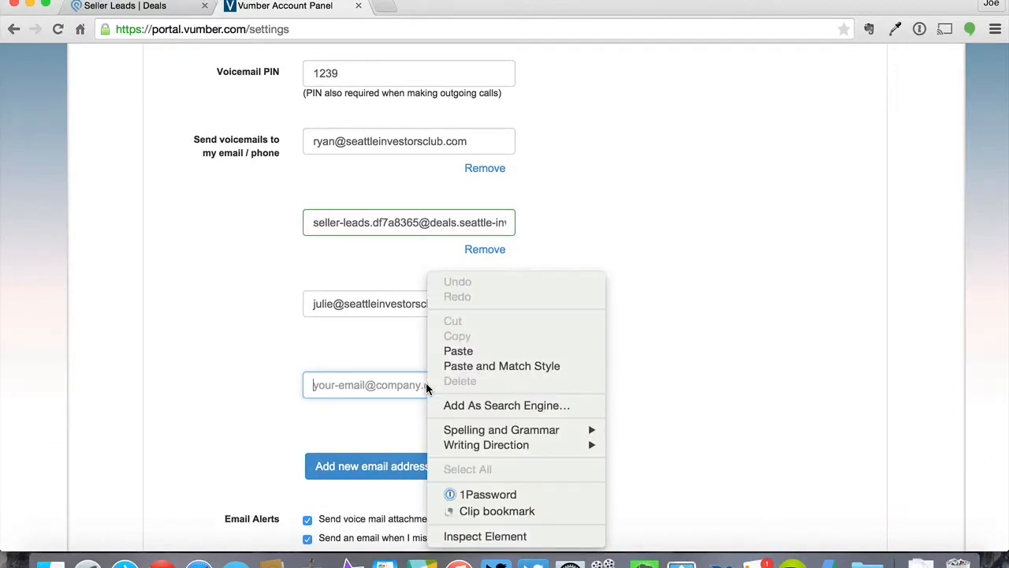
{"action": "left_click", "coordinate": [457, 350]}
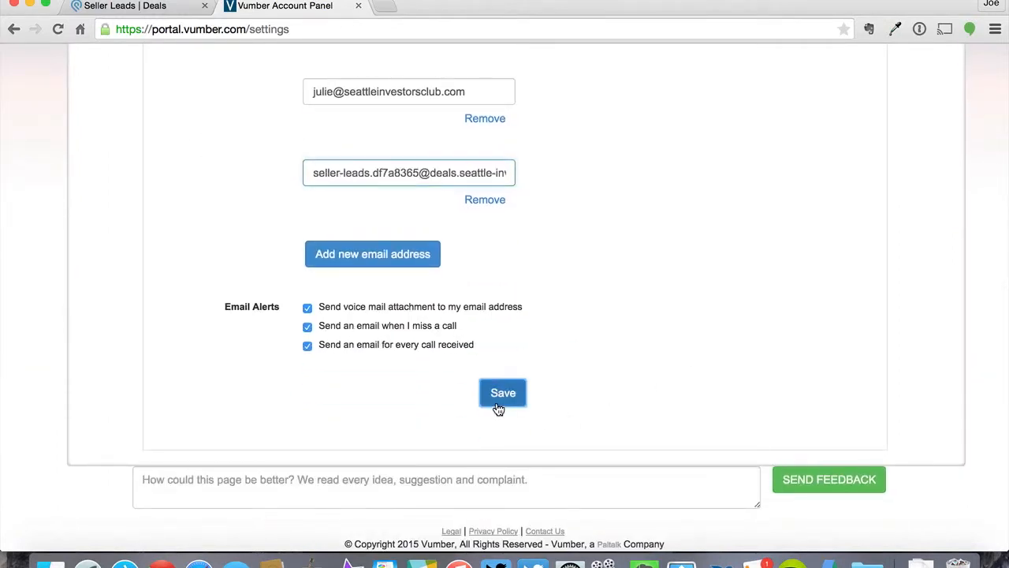
{"action": "left_click", "coordinate": [502, 393]}
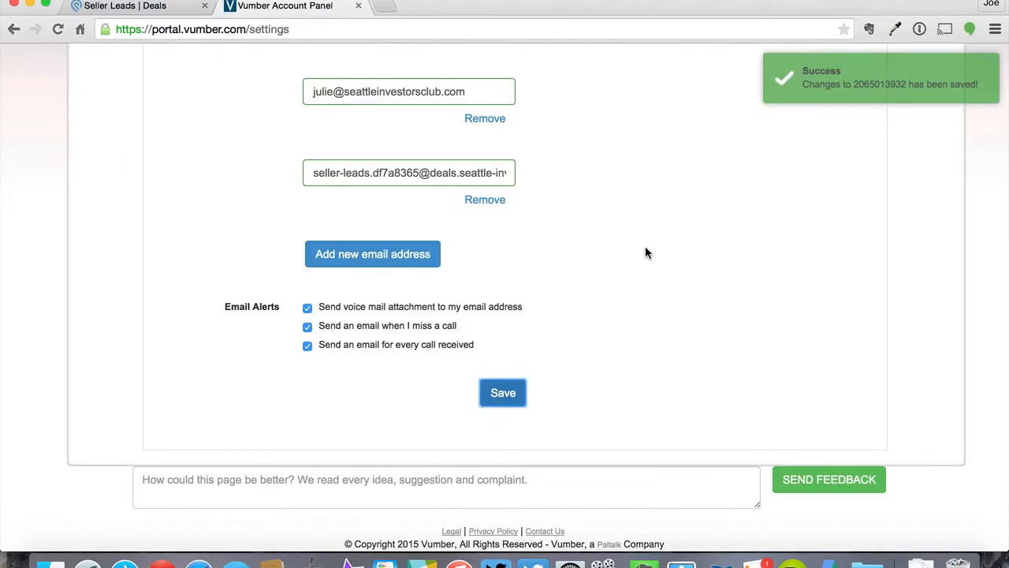
{"action": "mouse_move", "coordinate": [350, 323]}
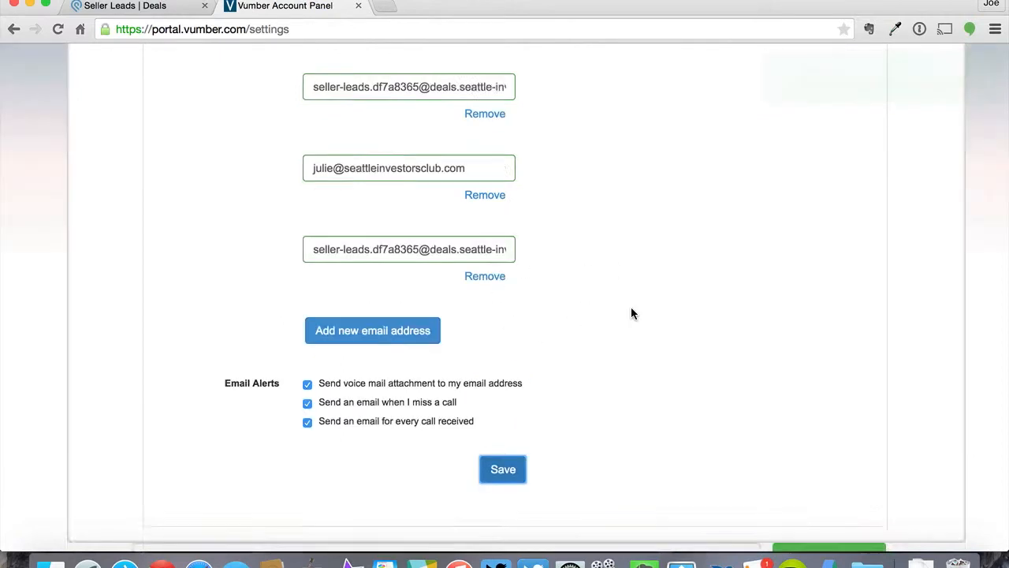
Step: Review the saved forwarding addresses, then return to the Podio Seller Leads tab
{"action": "scroll", "scroll_direction": "down", "scroll_amount": 3}
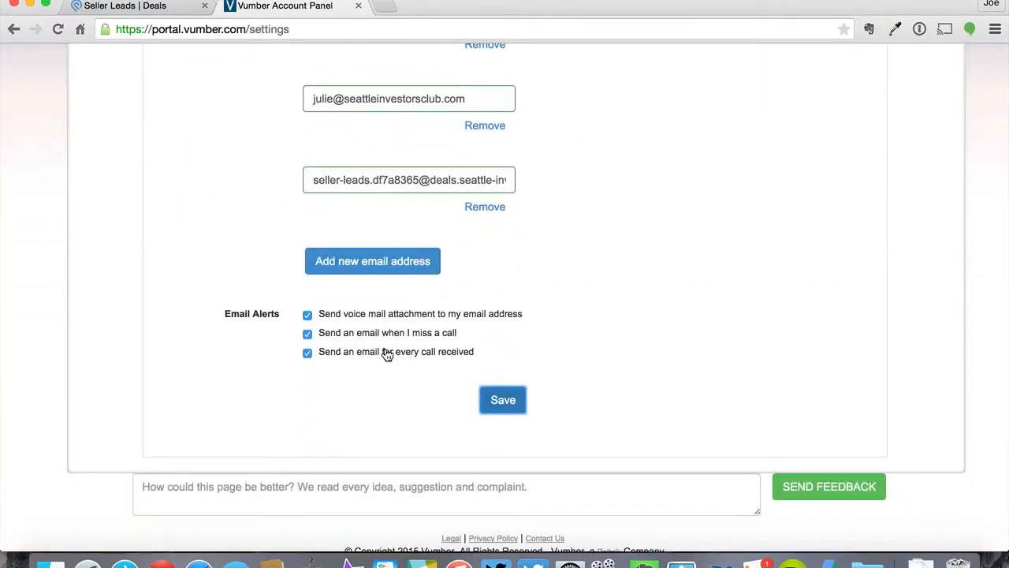
{"action": "mouse_move", "coordinate": [345, 341]}
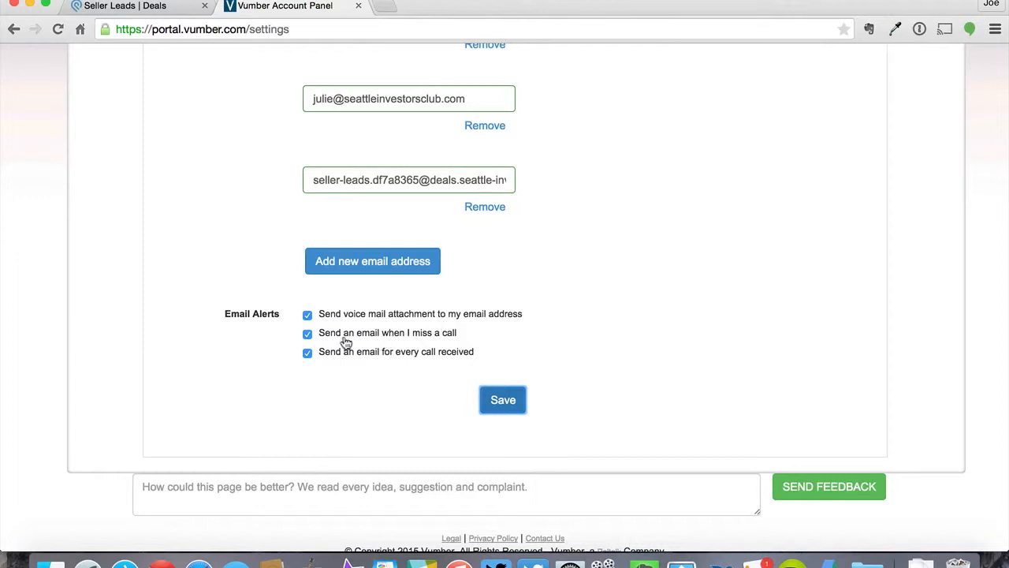
{"action": "mouse_move", "coordinate": [416, 342]}
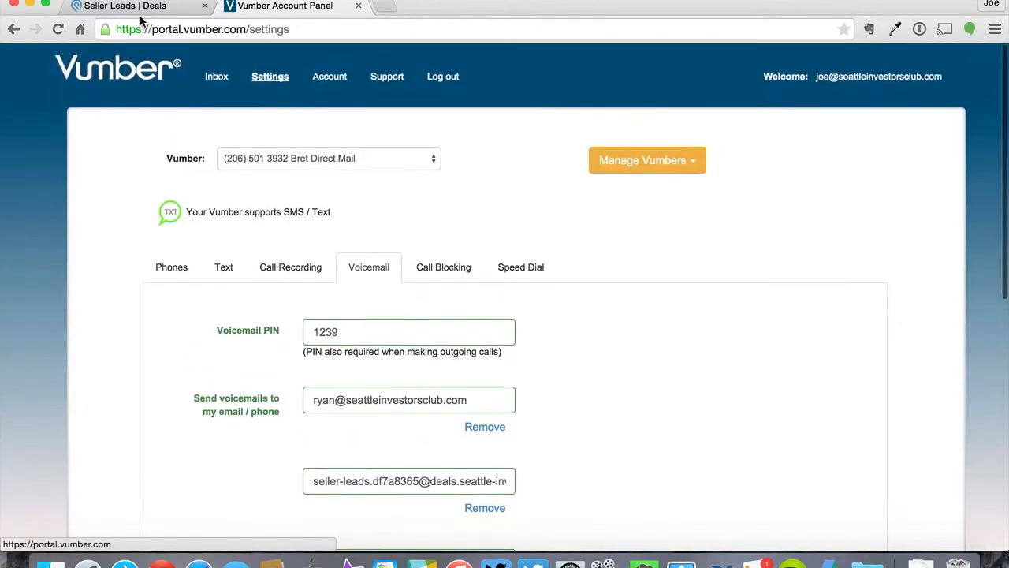
{"action": "scroll", "scroll_direction": "down", "scroll_amount": 3}
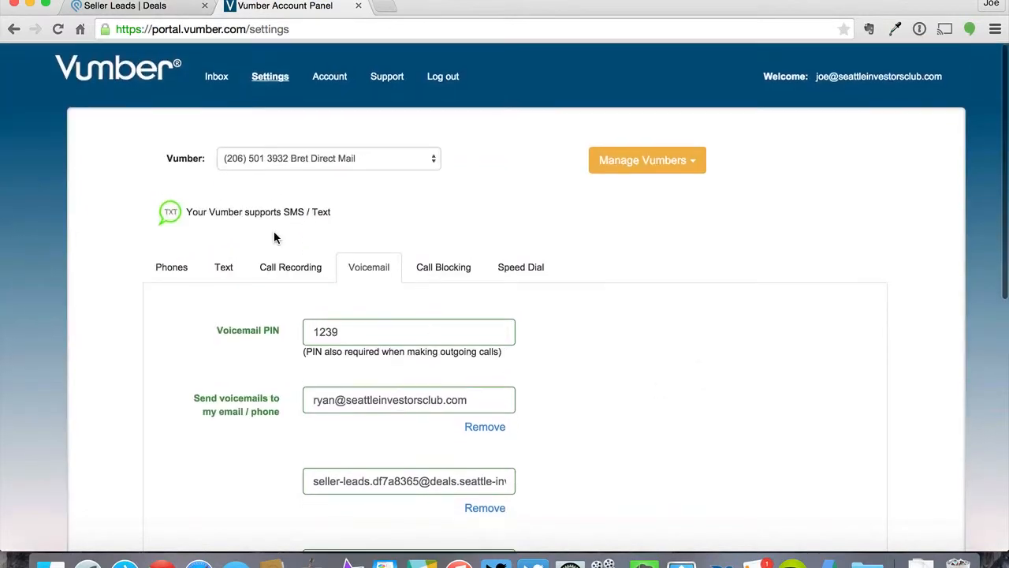
{"action": "left_click", "coordinate": [126, 6]}
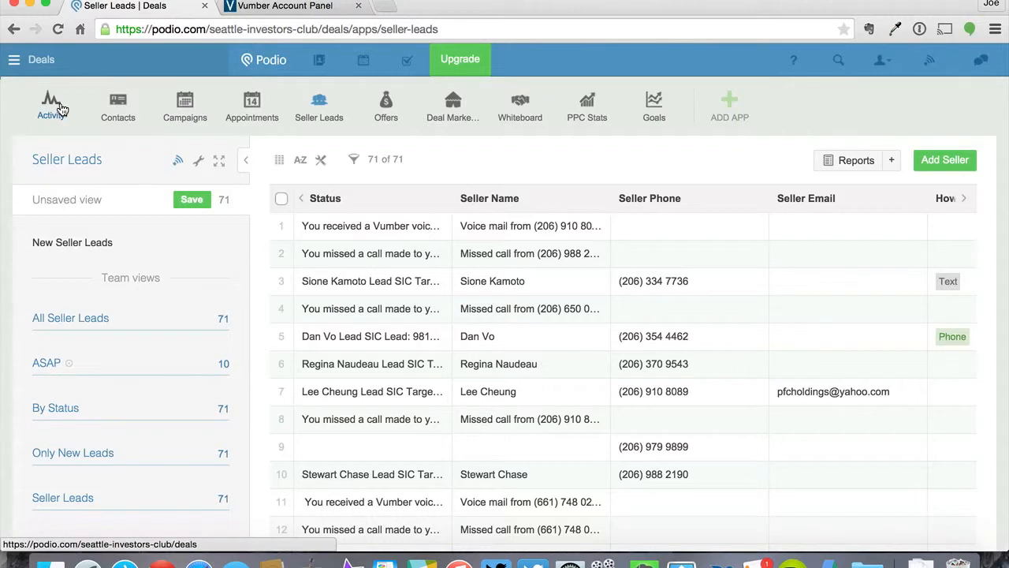
Step: Open the Deals activity stream and scroll to the Vumber voicemail post
{"action": "left_click", "coordinate": [50, 104]}
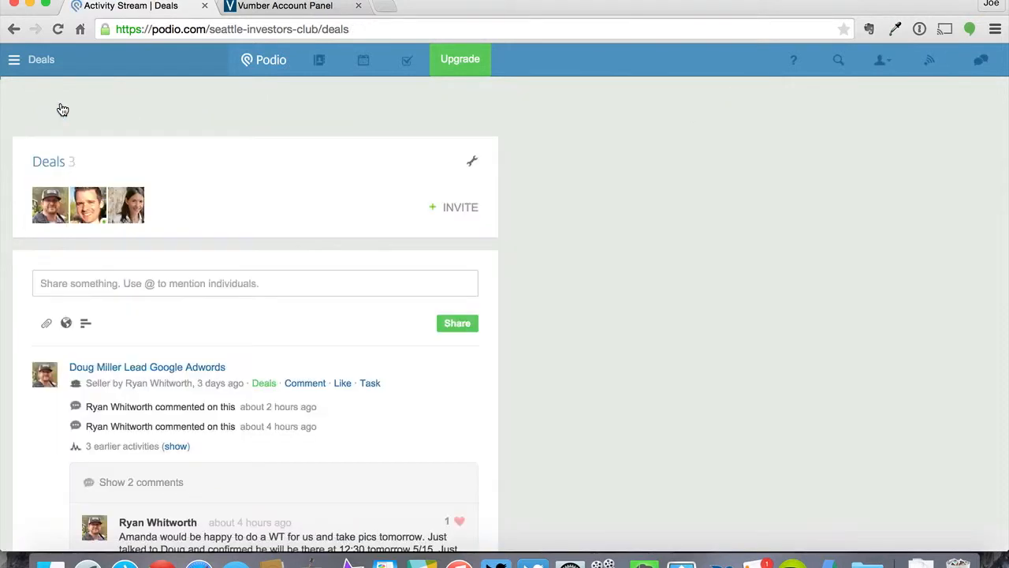
{"action": "left_click", "coordinate": [14, 60]}
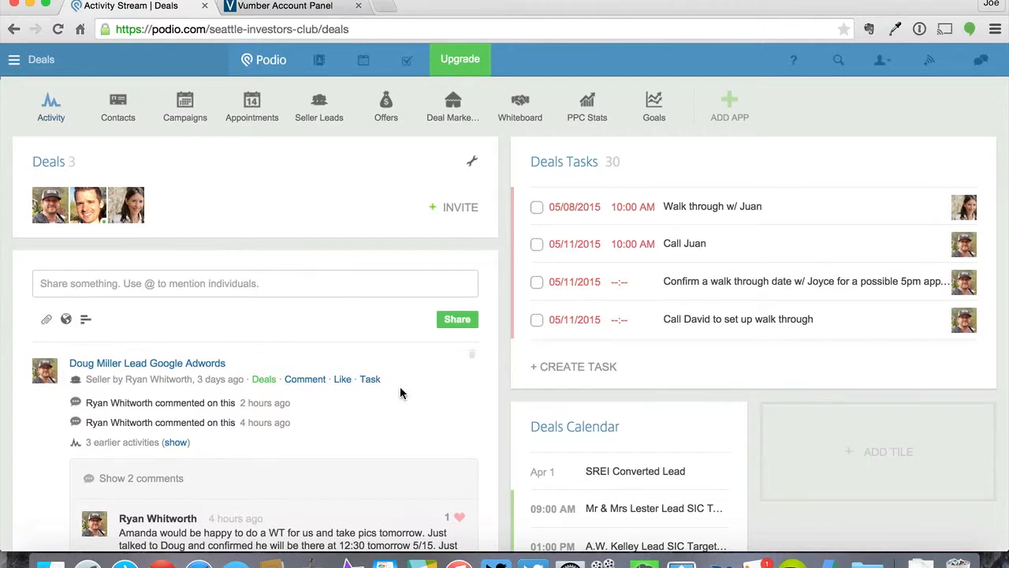
{"action": "scroll", "scroll_direction": "down", "scroll_amount": 3}
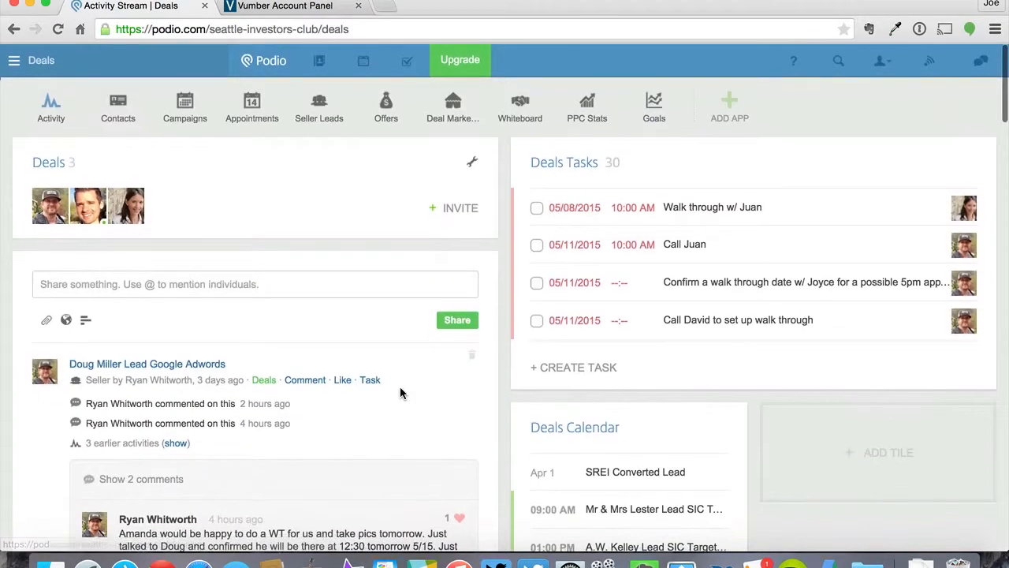
{"action": "scroll", "scroll_direction": "down", "scroll_amount": 3}
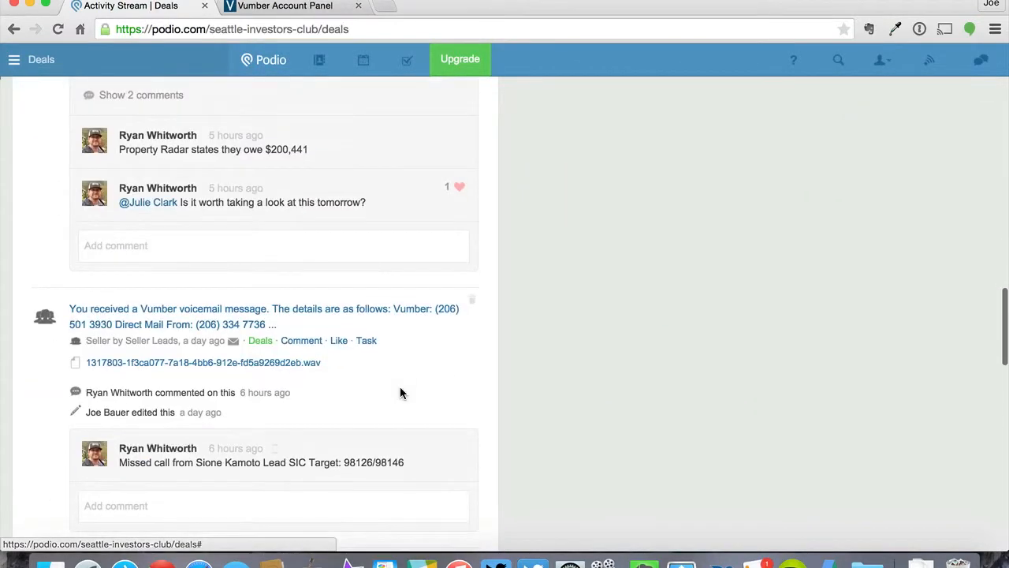
Step: Scroll the activity stream to the Vumber voicemail and missed-call lead entries
{"action": "scroll", "scroll_direction": "down", "scroll_amount": 3}
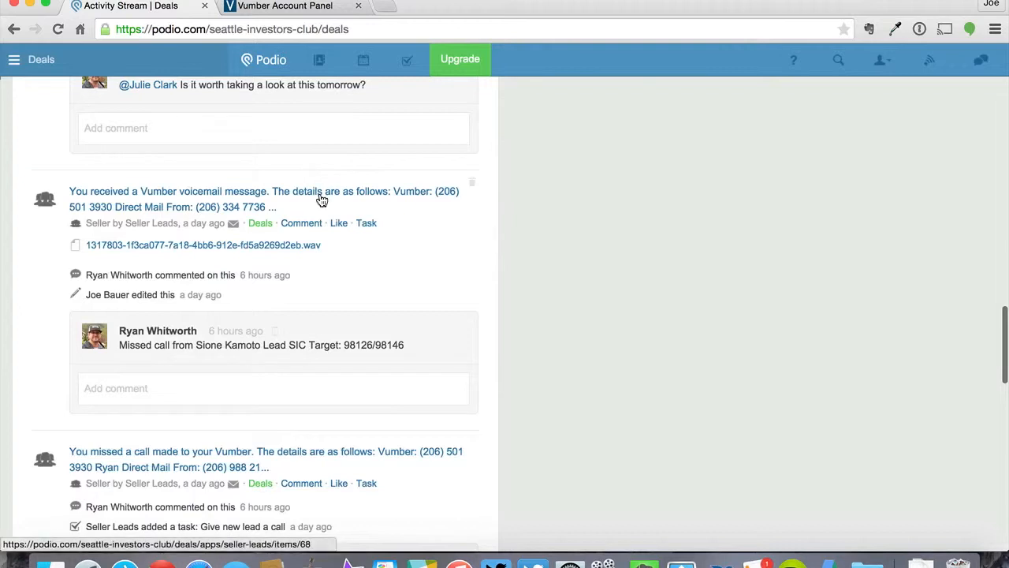
{"action": "mouse_move", "coordinate": [208, 200]}
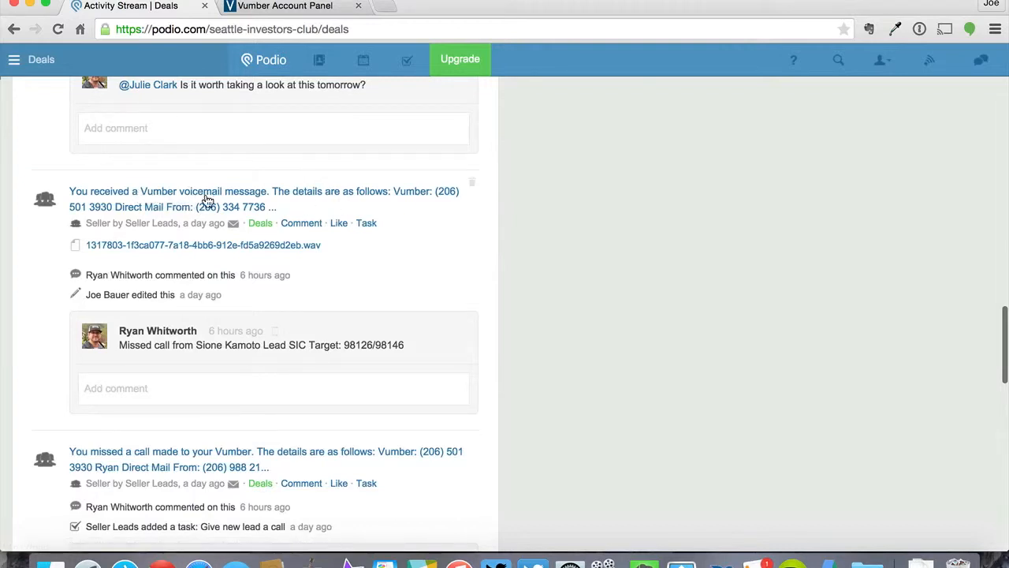
{"action": "mouse_move", "coordinate": [334, 199]}
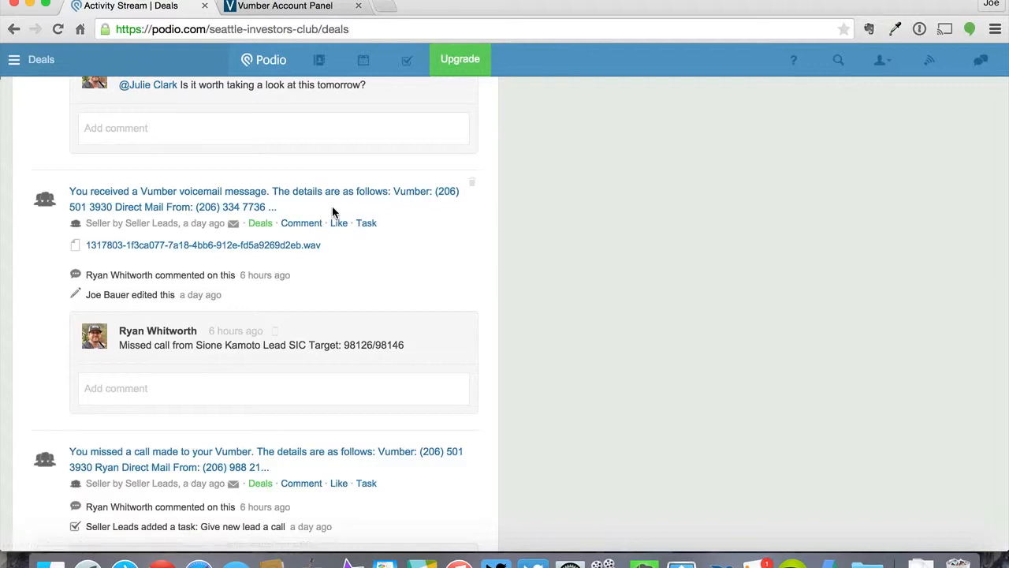
{"action": "mouse_move", "coordinate": [362, 196]}
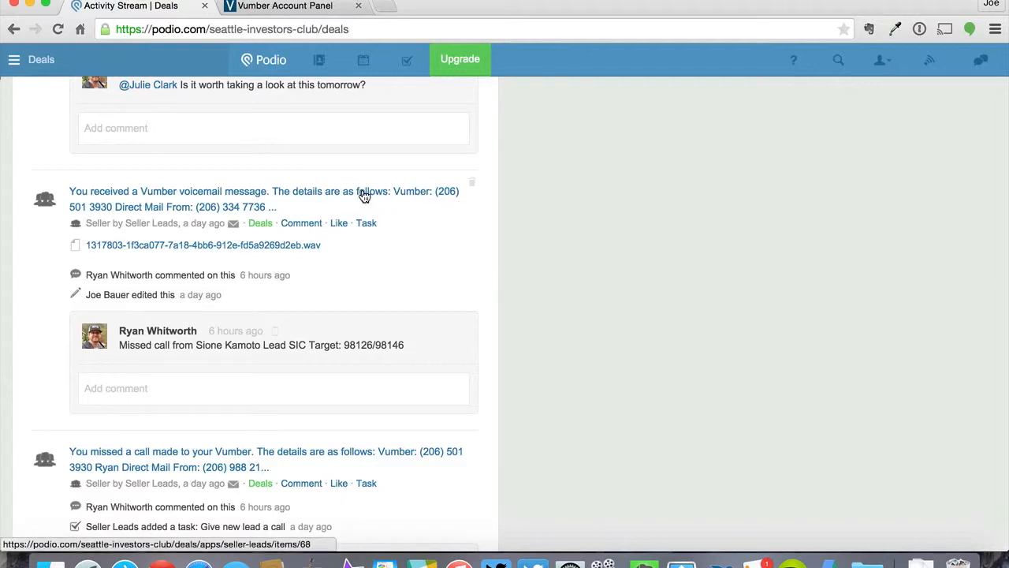
{"action": "mouse_move", "coordinate": [443, 297]}
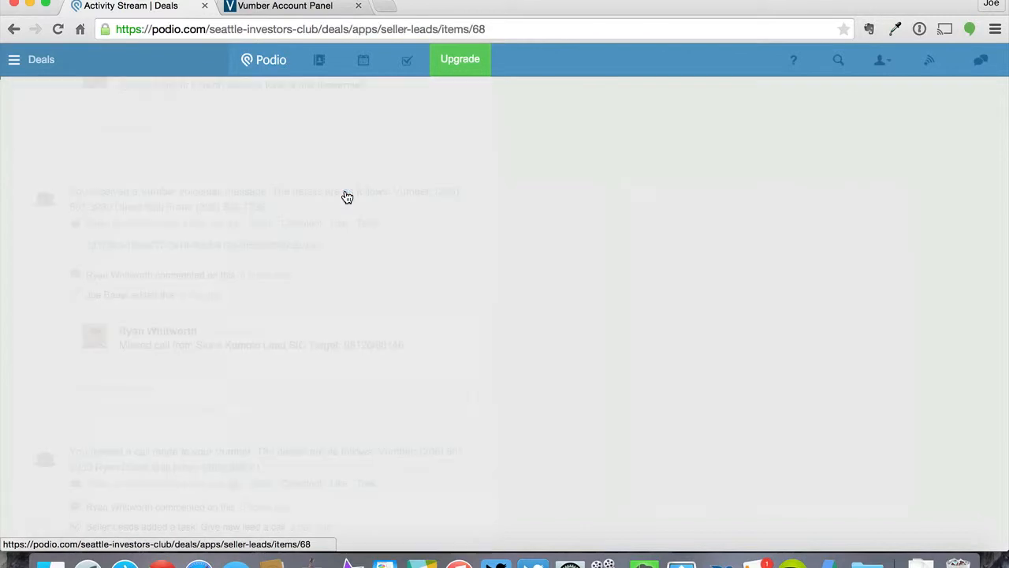
Step: Open the Vumber voicemail lead as Seller Leads item 68 and view its message details
{"action": "left_click", "coordinate": [346, 195]}
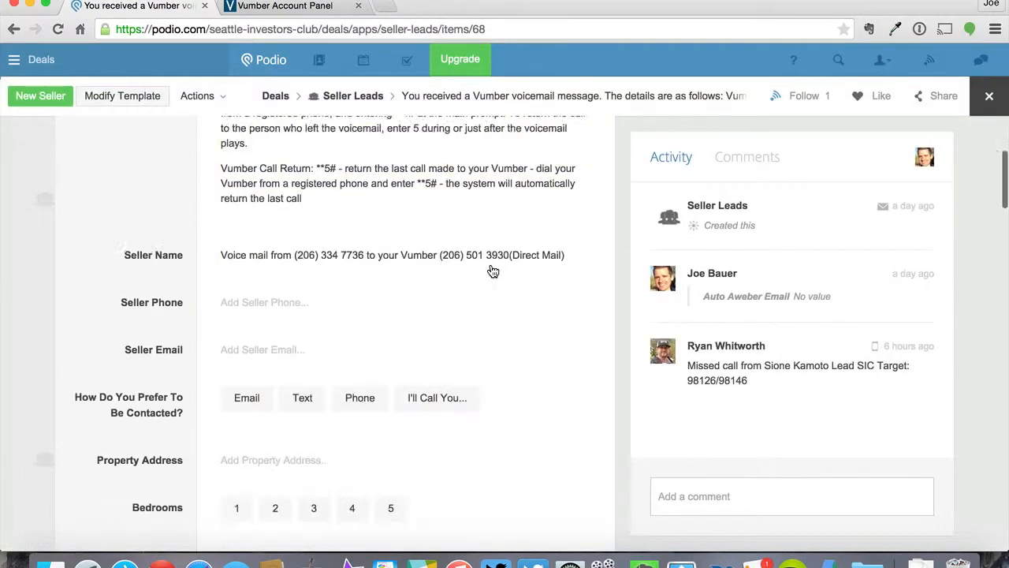
{"action": "scroll", "scroll_direction": "down", "scroll_amount": 3}
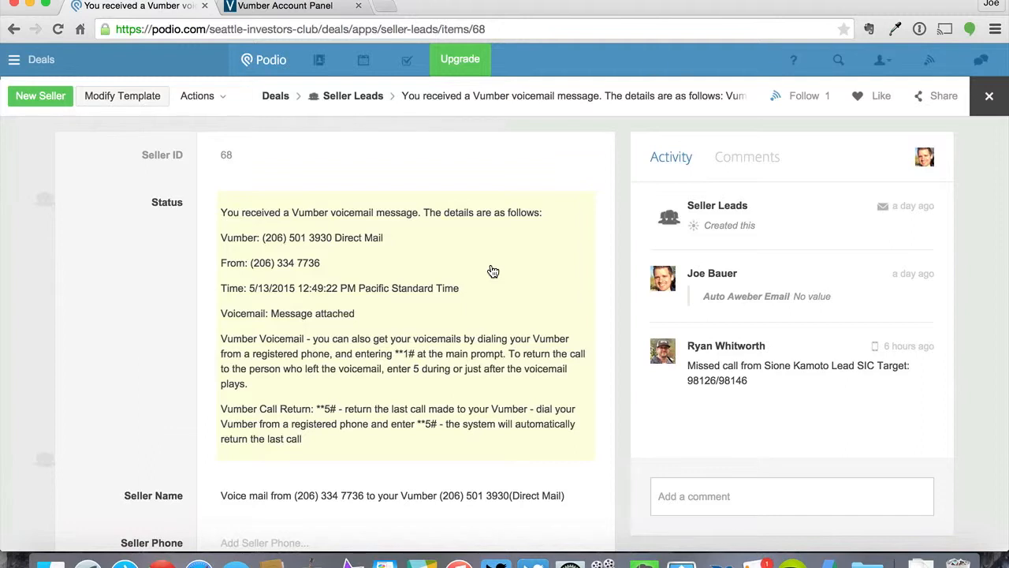
{"action": "scroll", "scroll_direction": "down", "scroll_amount": 3}
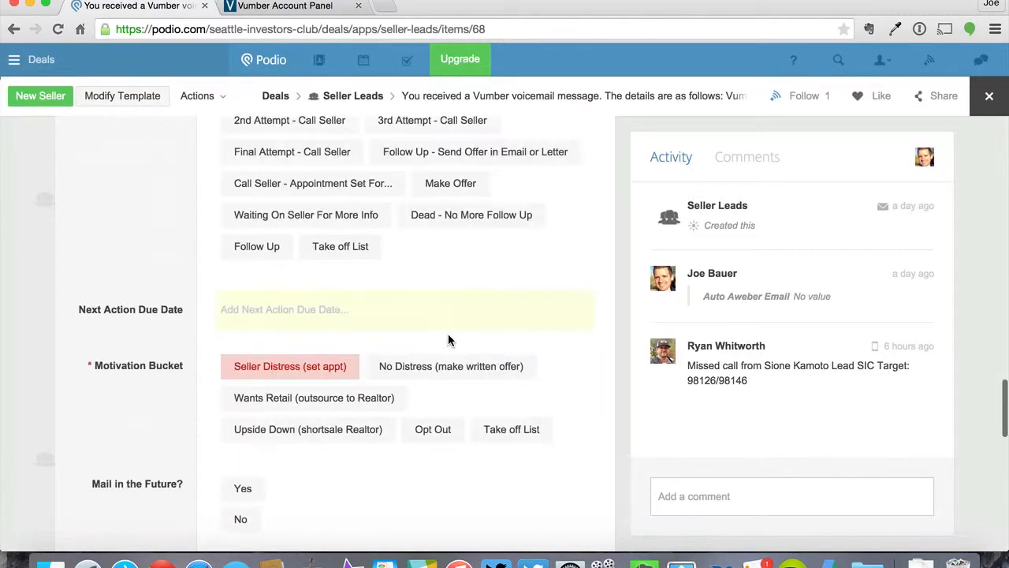
{"action": "scroll", "scroll_direction": "down", "scroll_amount": 3}
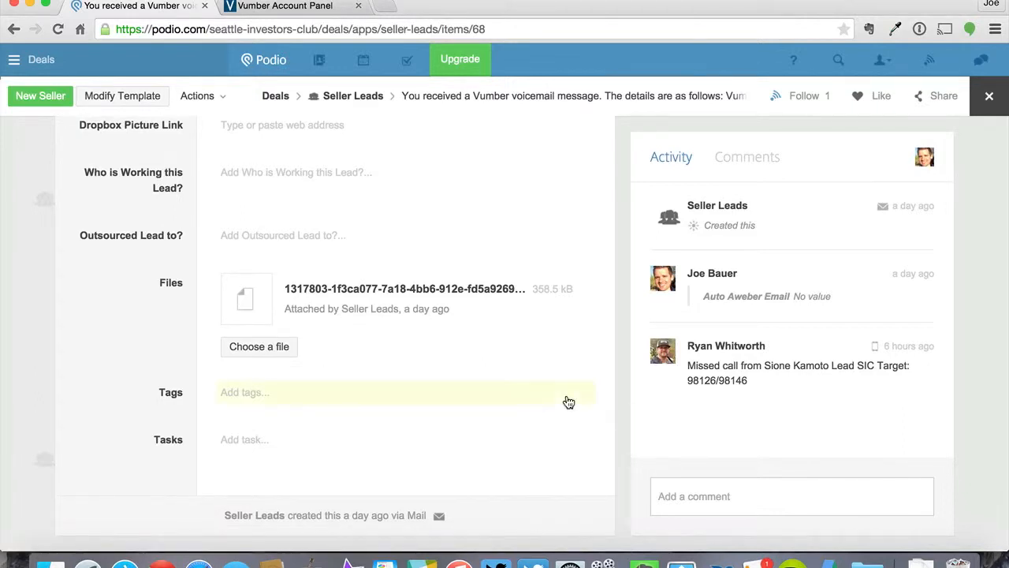
{"action": "scroll", "scroll_direction": "up", "scroll_amount": 3}
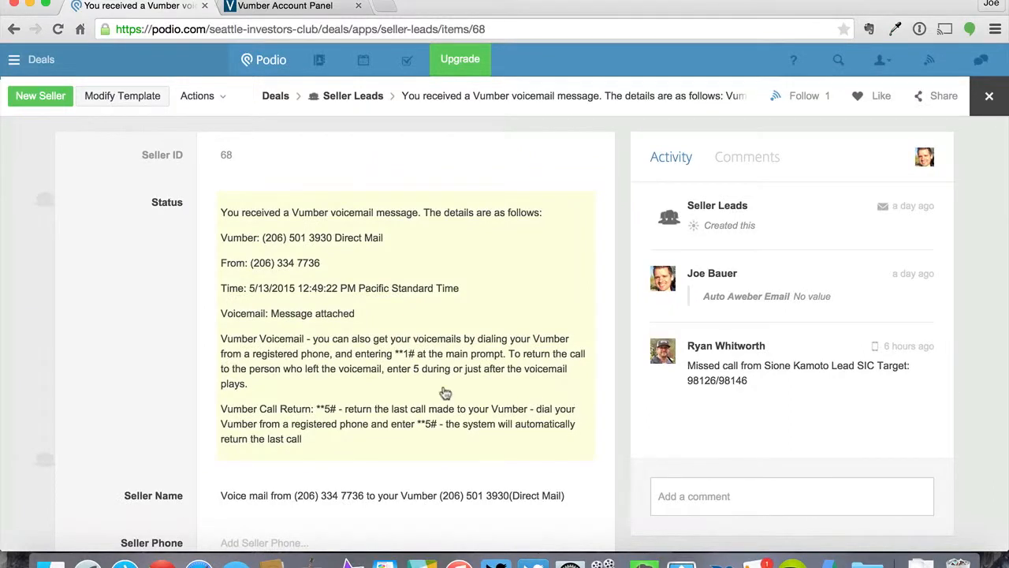
{"action": "mouse_move", "coordinate": [426, 379]}
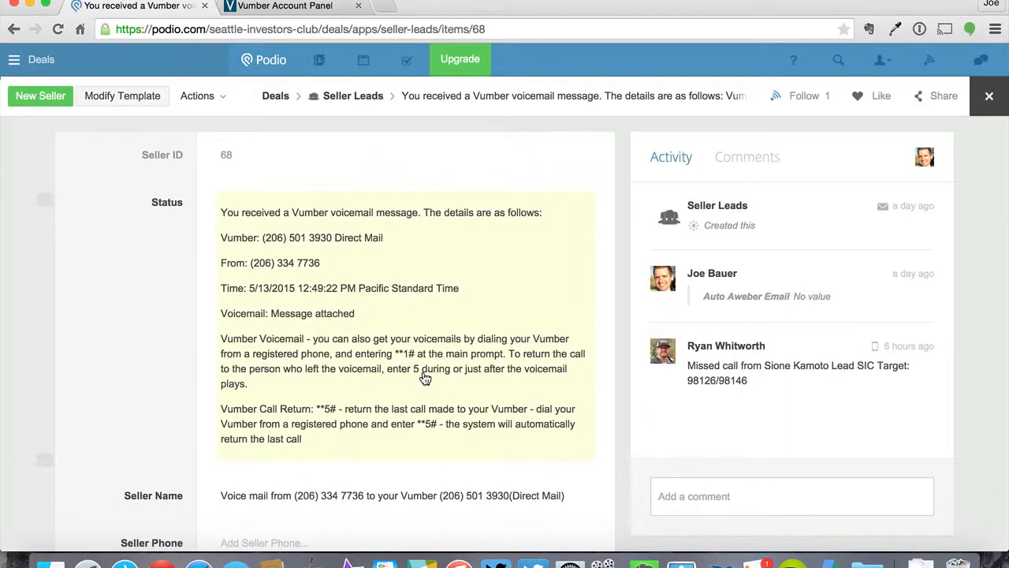